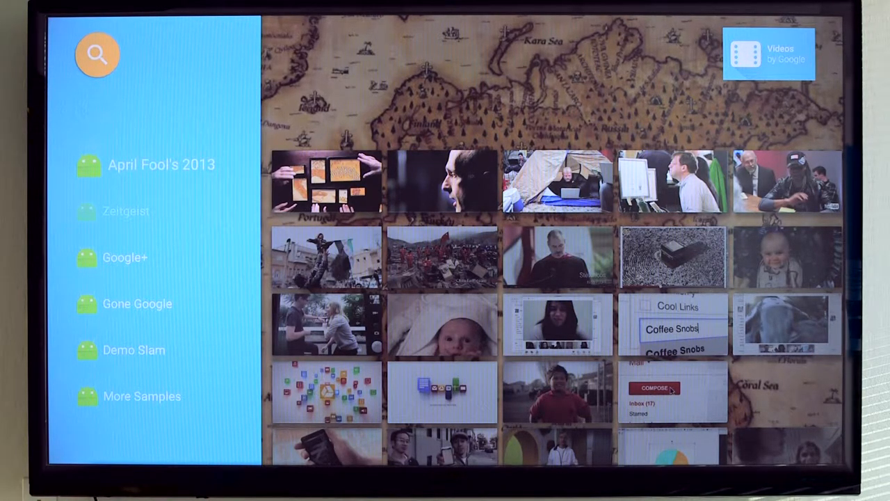
Collapse the category menu to reveal the April Fool's 2013 and Zeitgeist video rows.
scroll("down", 3)
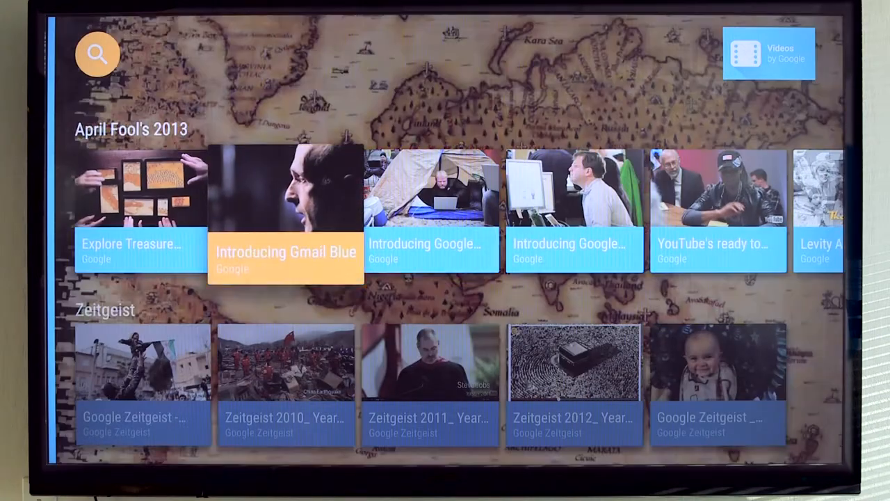
Focus the Explore Treasure Mode with Google Maps card and bring up its details page.
scroll("right", 3)
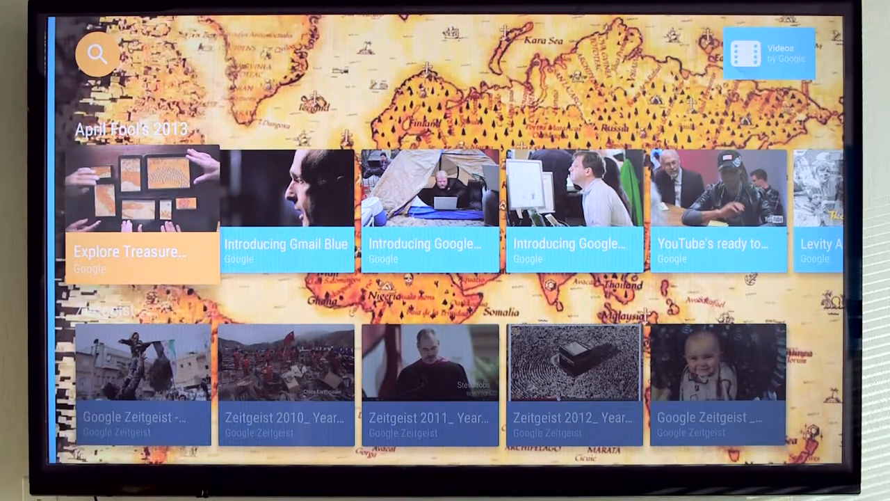
left_click(137, 213)
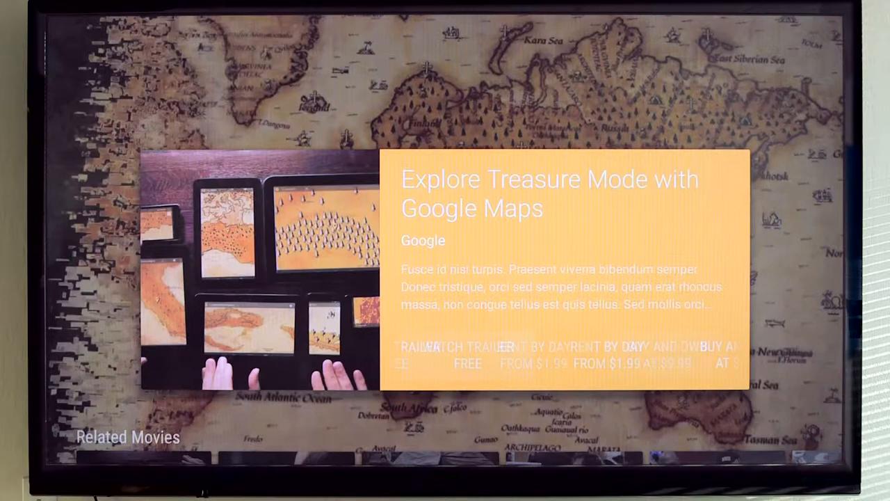
Move down to the playback screen for Explore Treasure Mode with Google Maps (2:17).
scroll("down", 3)
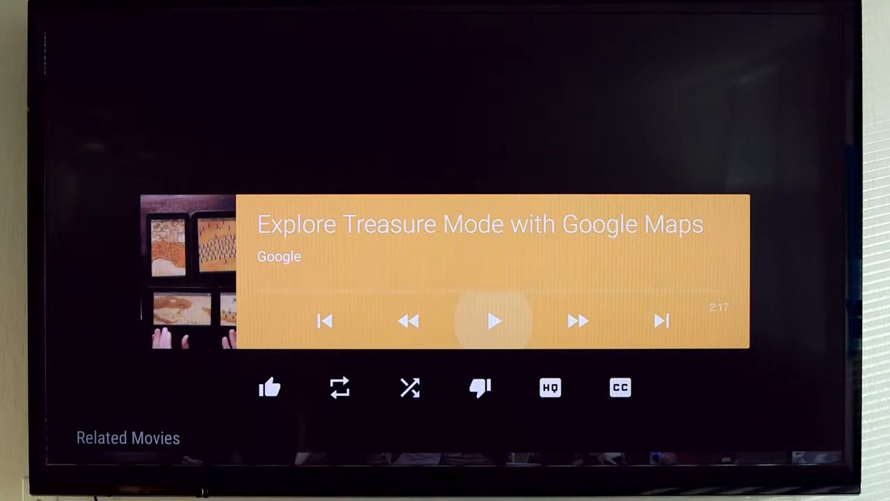
Play the video, pause it at 0:12, and rate it disliked then liked.
left_click(494, 321)
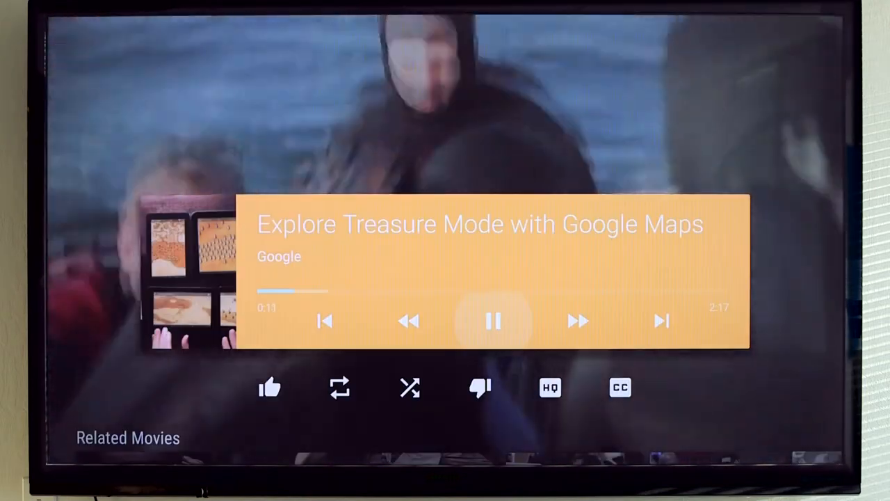
left_click(494, 321)
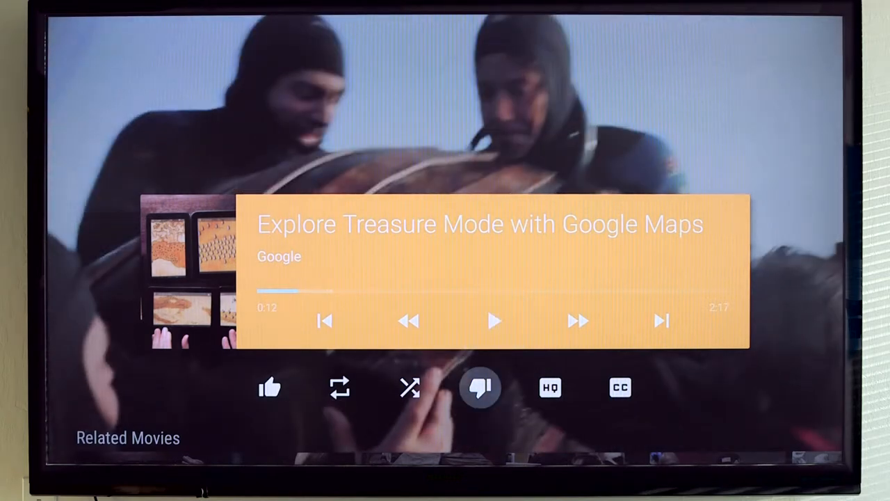
left_click(269, 388)
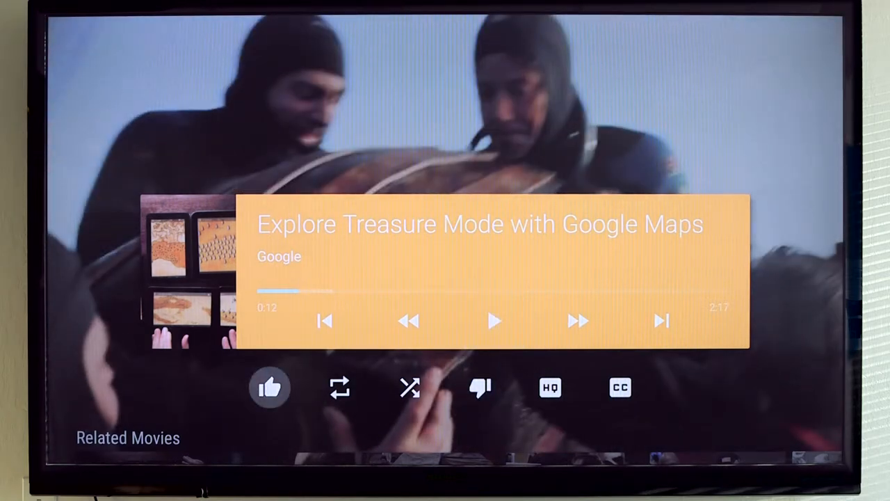